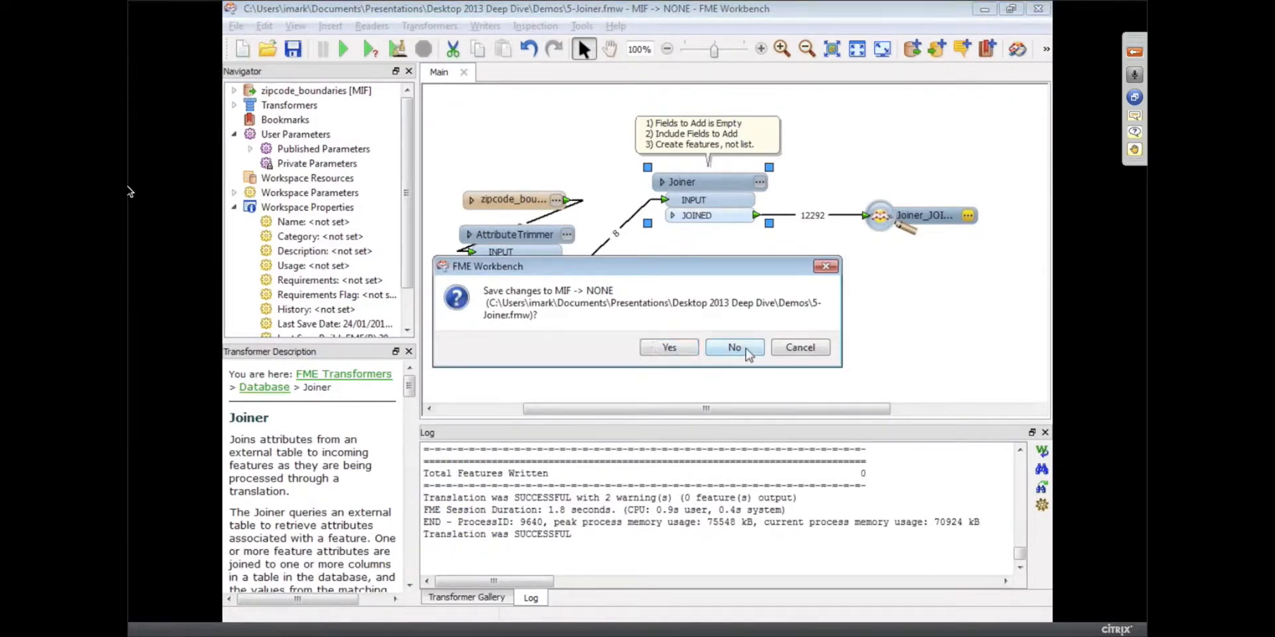
# Discard the Joiner workspace changes and expand the DemoOutput Shape writer's parameters
pyautogui.click(734, 347)
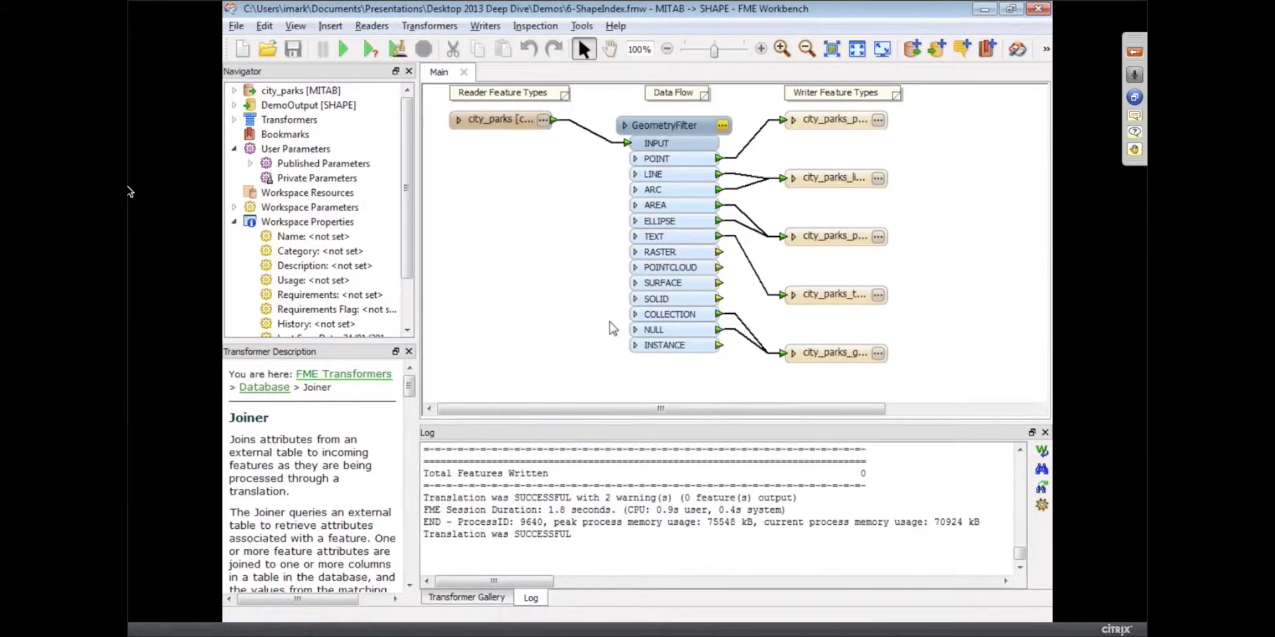
pyautogui.moveTo(391, 200)
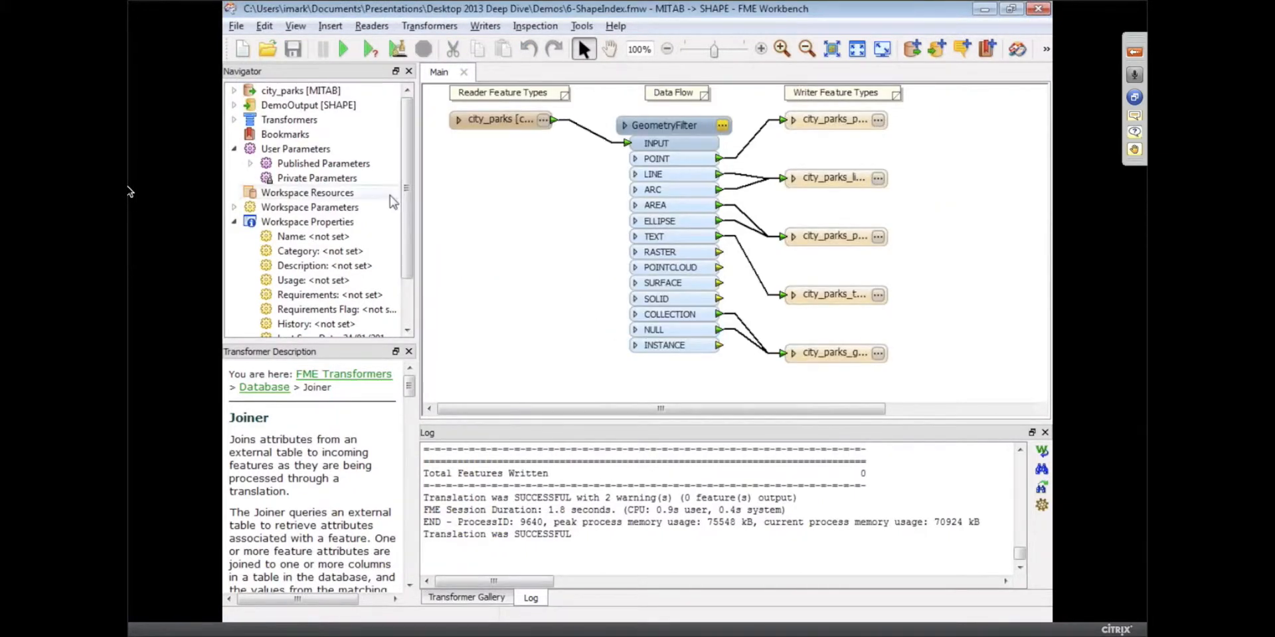
pyautogui.click(234, 105)
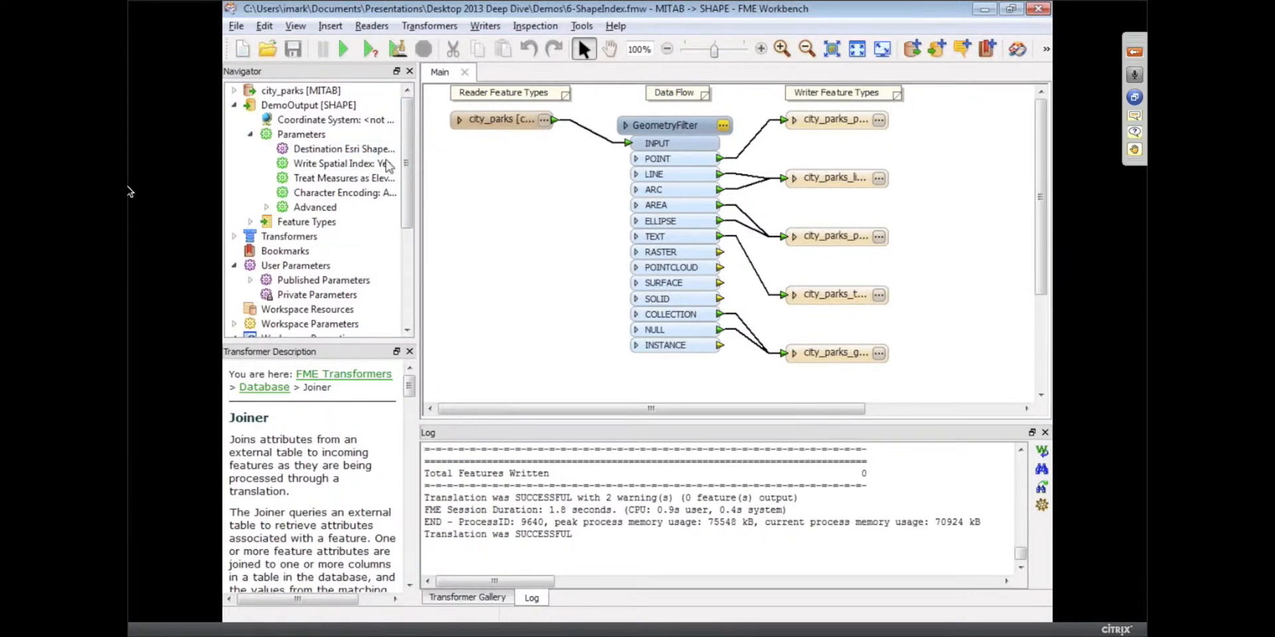
# Confirm Write Spatial Index is Yes, run the translation, and open city_parks_polygon properties
pyautogui.doubleClick(335, 164)
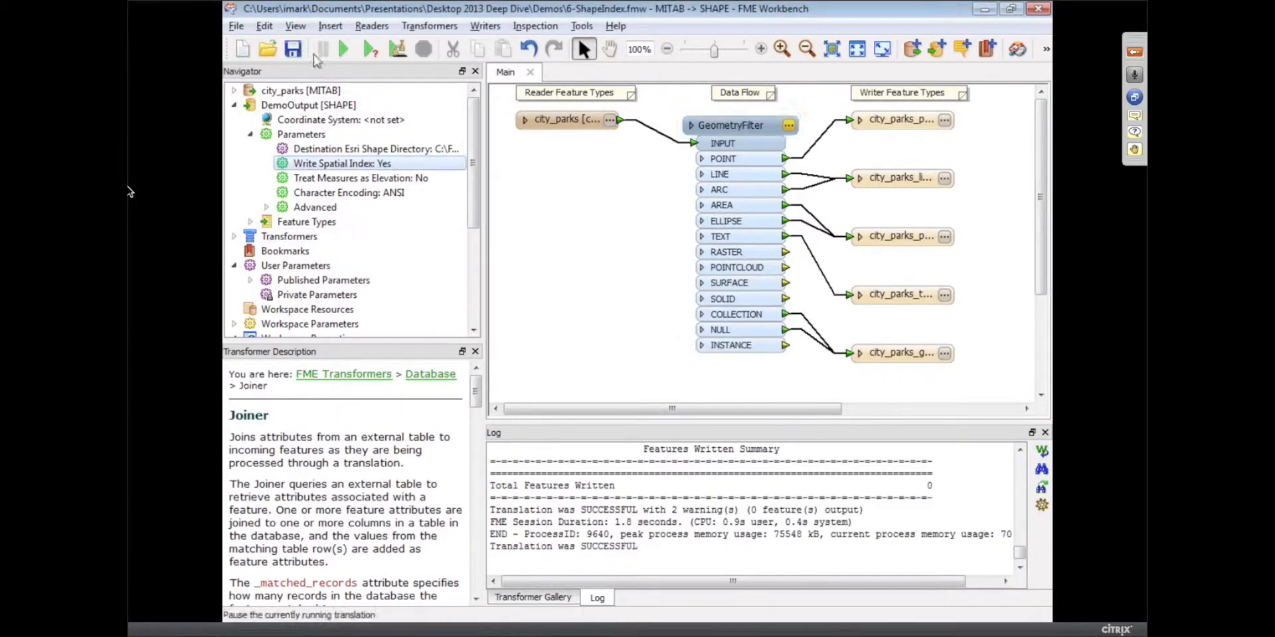
pyautogui.click(344, 49)
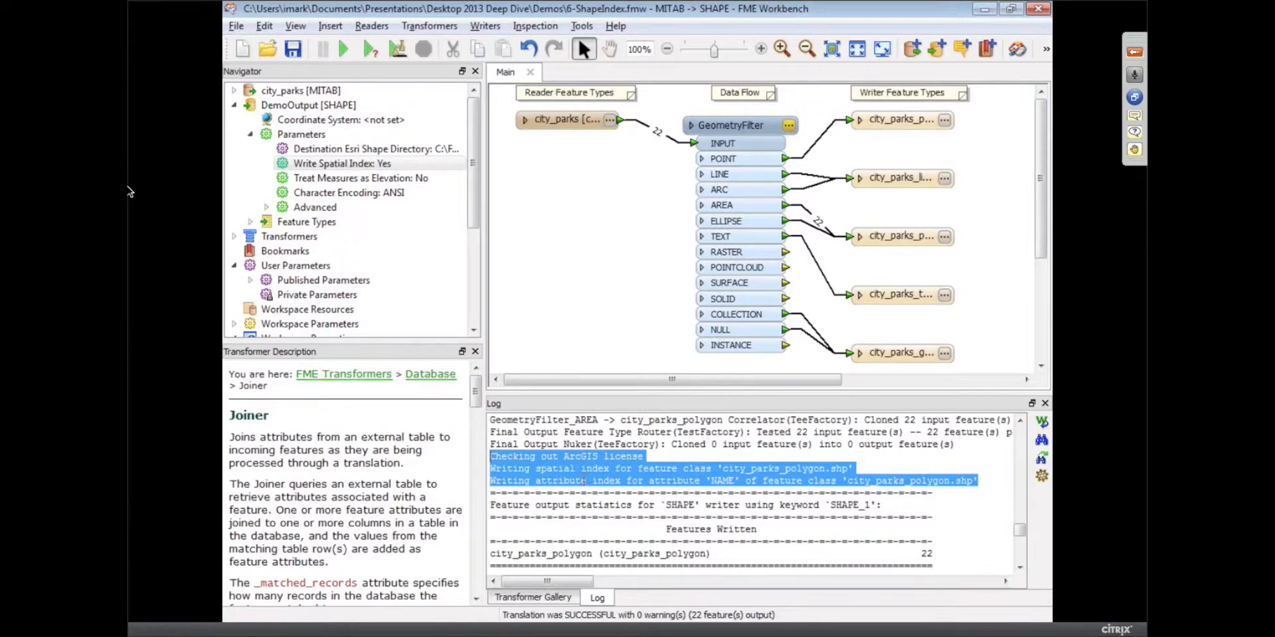
pyautogui.click(900, 353)
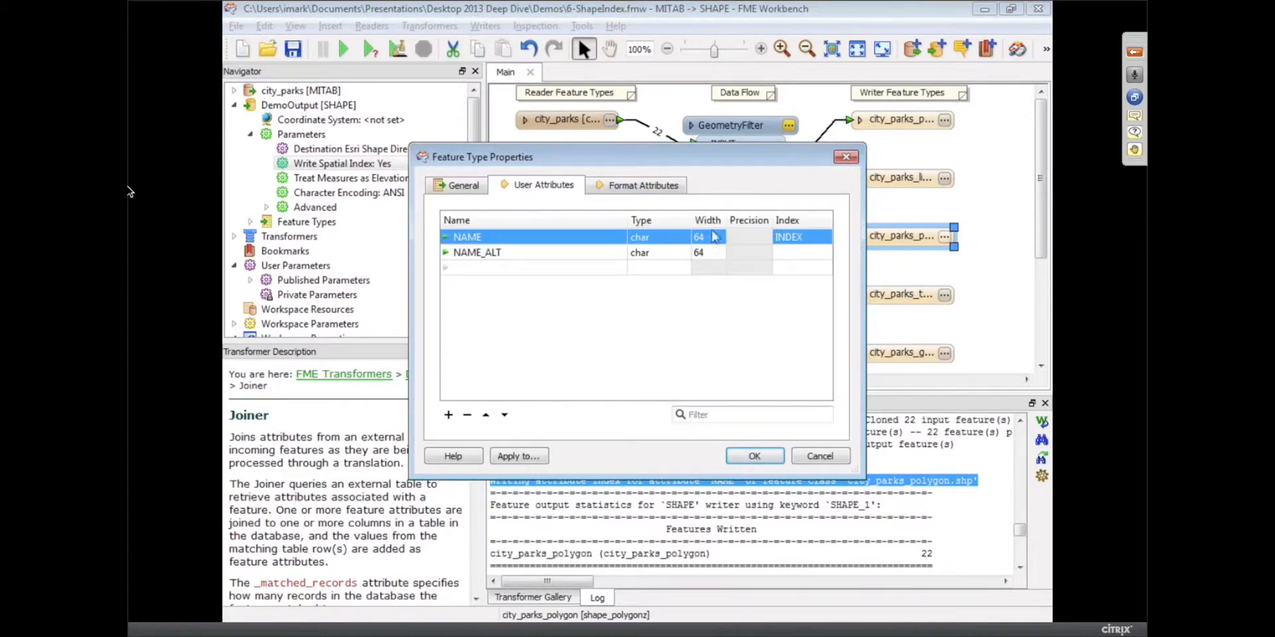
pyautogui.moveTo(827, 243)
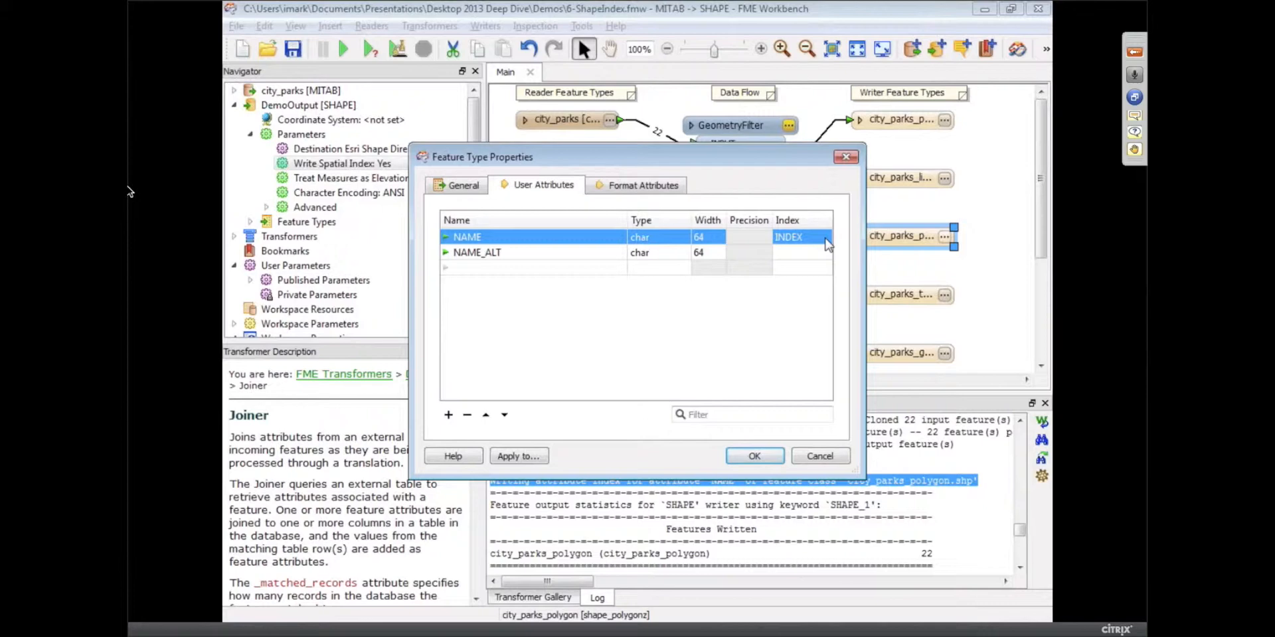
# Close the city_parks_polygon properties after confirming NAME's Index is INDEX
pyautogui.click(754, 456)
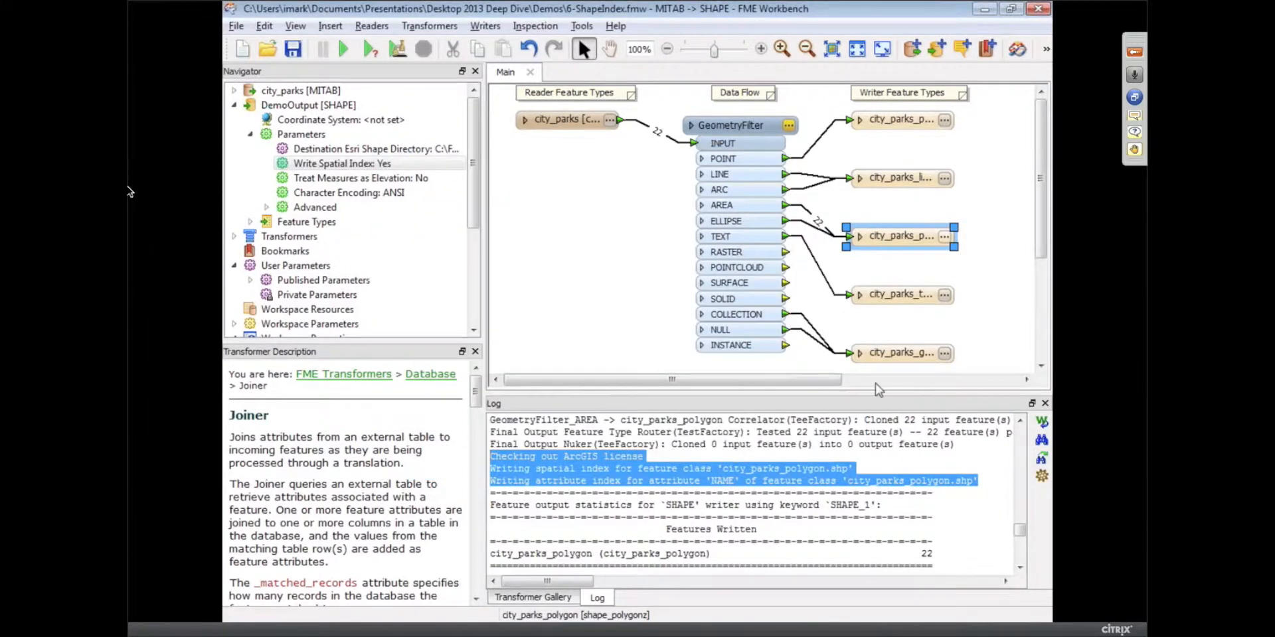
# Open the DemoOutput folder, select city_parks_polygon.sbn among the index files, then minimise Explorer
pyautogui.rightClick(900, 236)
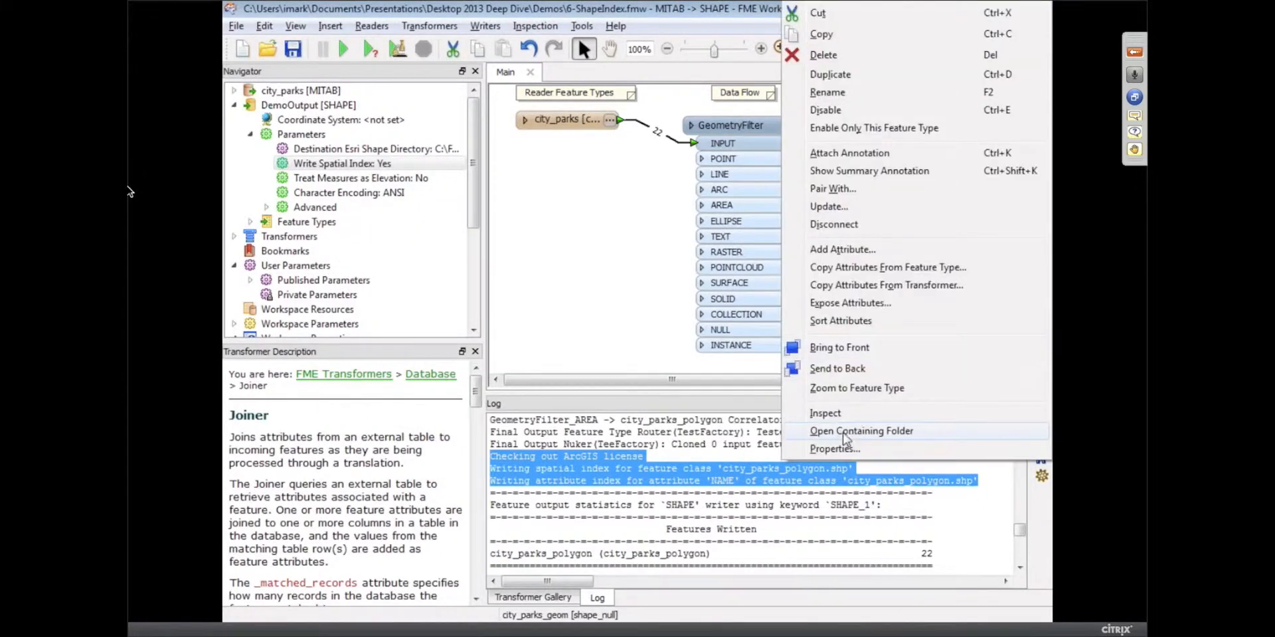
pyautogui.click(861, 431)
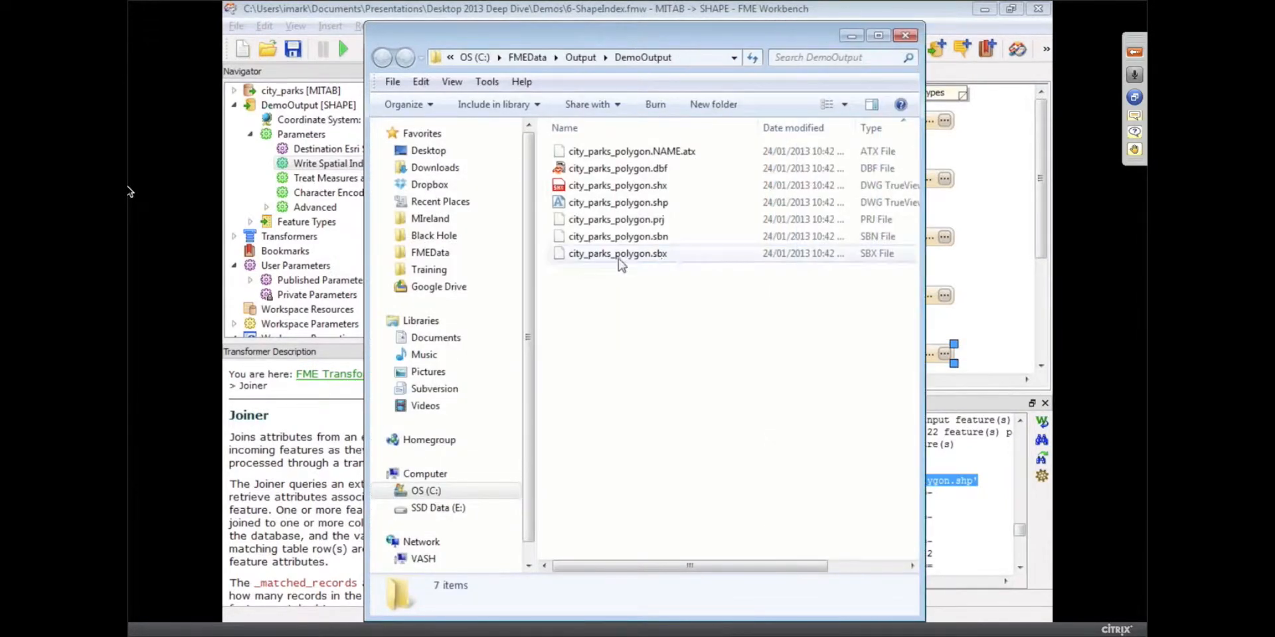
pyautogui.click(617, 236)
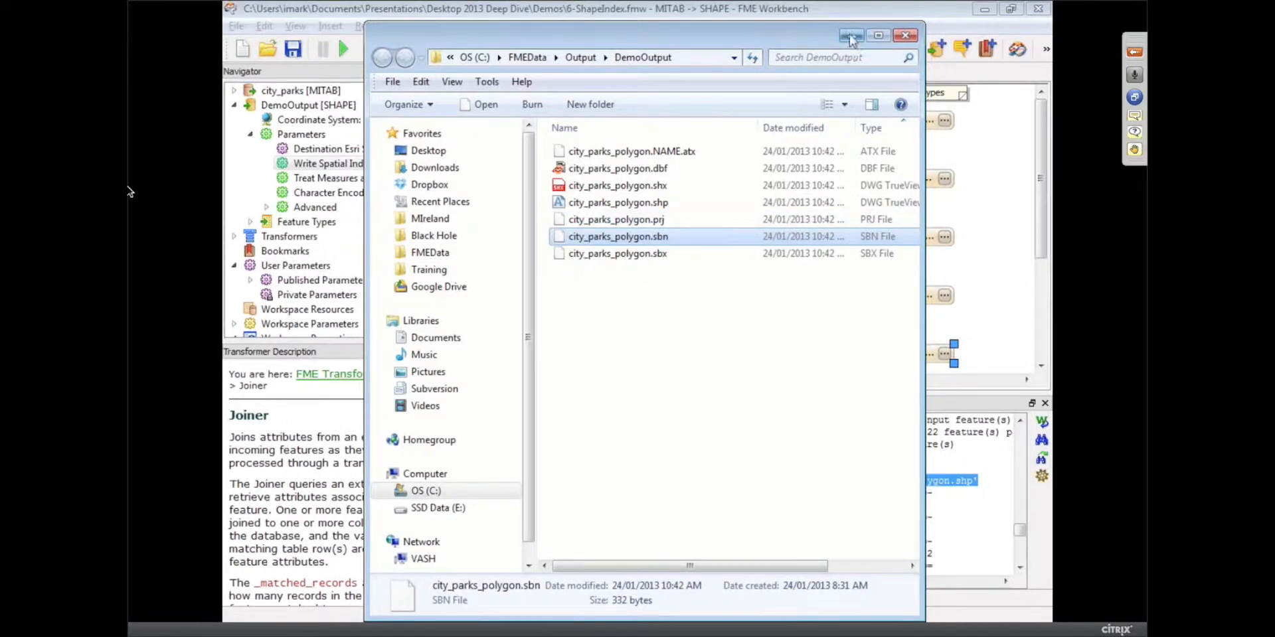
pyautogui.click(904, 36)
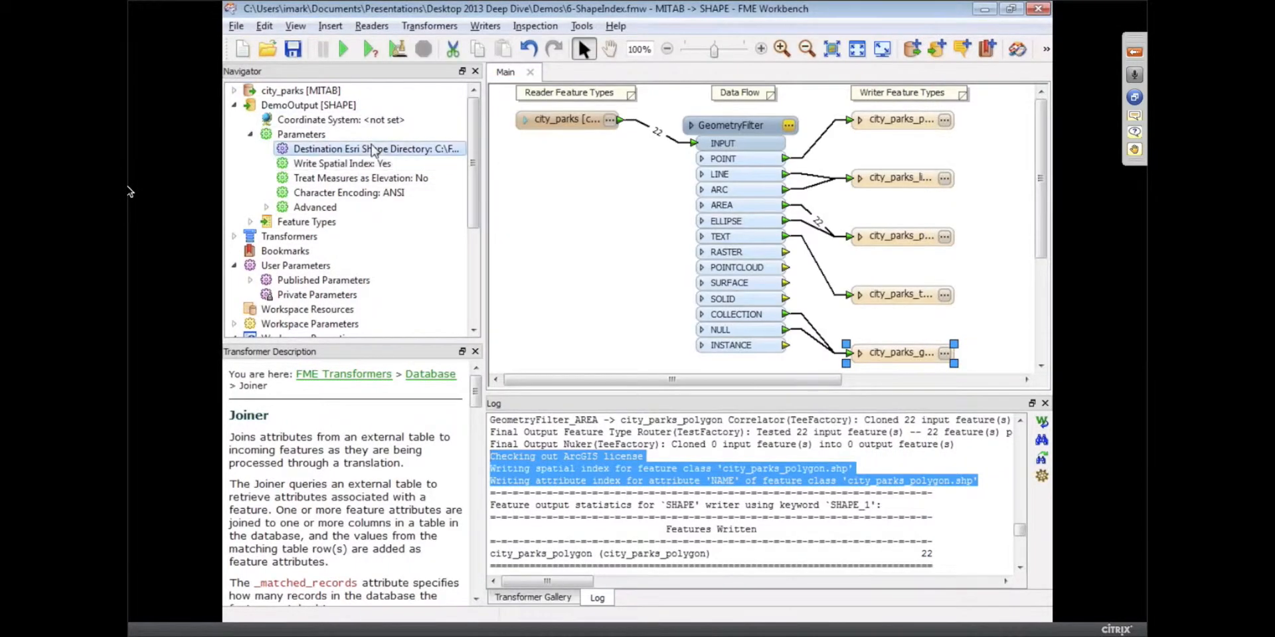
# Set the Esri Shape destination to Zip output, writing to DemoOutput.zip
pyautogui.doubleClick(371, 148)
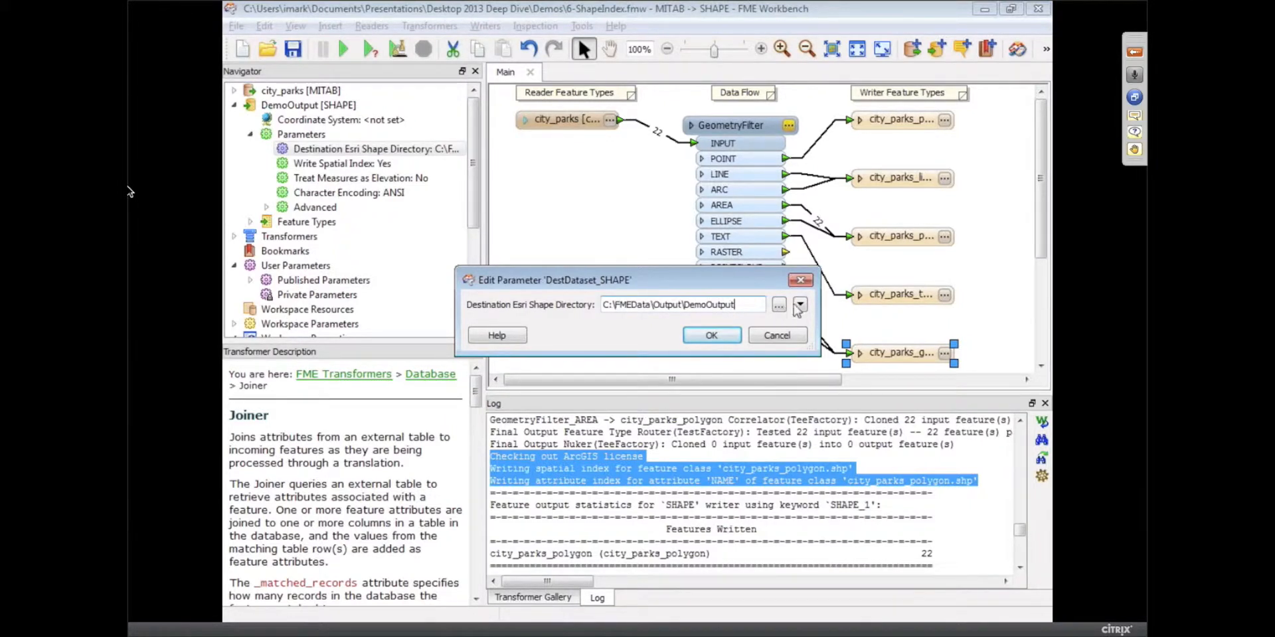
pyautogui.click(799, 304)
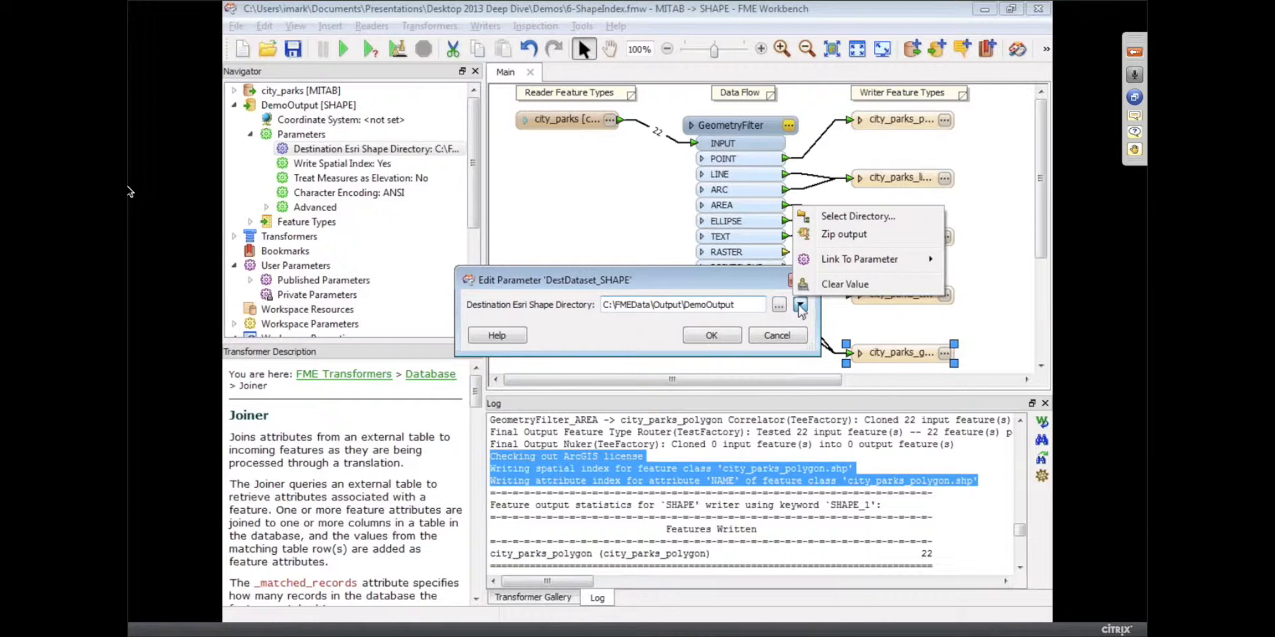
pyautogui.moveTo(843, 234)
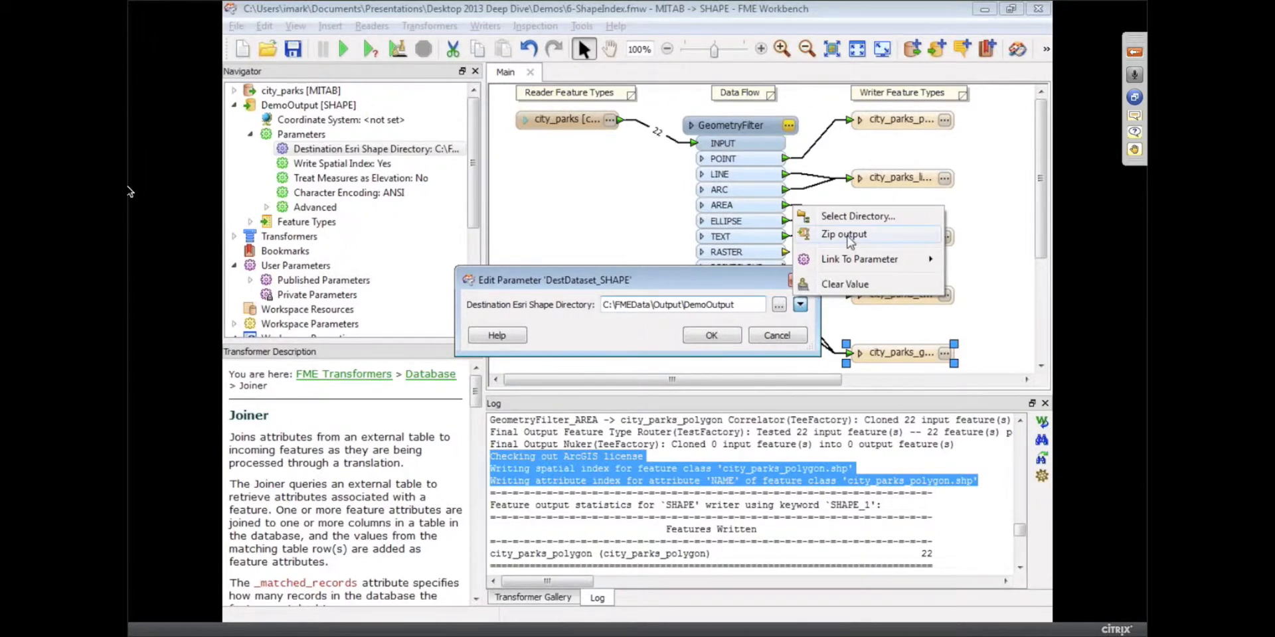
pyautogui.click(843, 234)
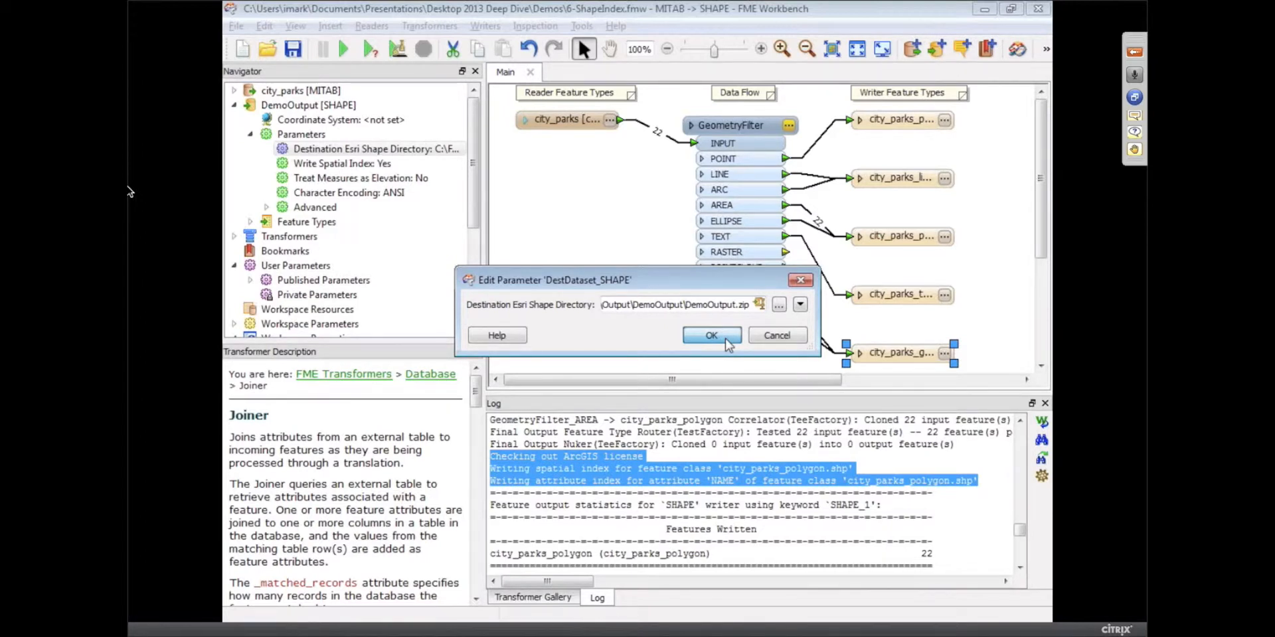
pyautogui.click(711, 335)
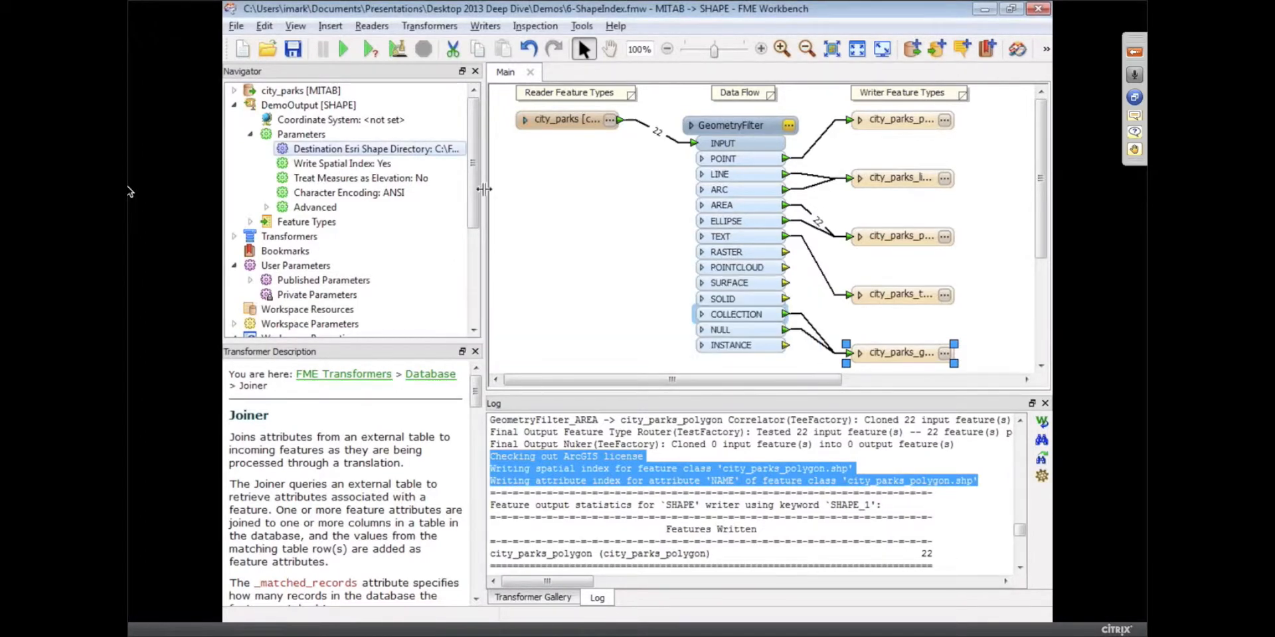
# Rerun the translation, inspect DemoOutput.zip's shapefile and index files, then close the archive
pyautogui.click(344, 49)
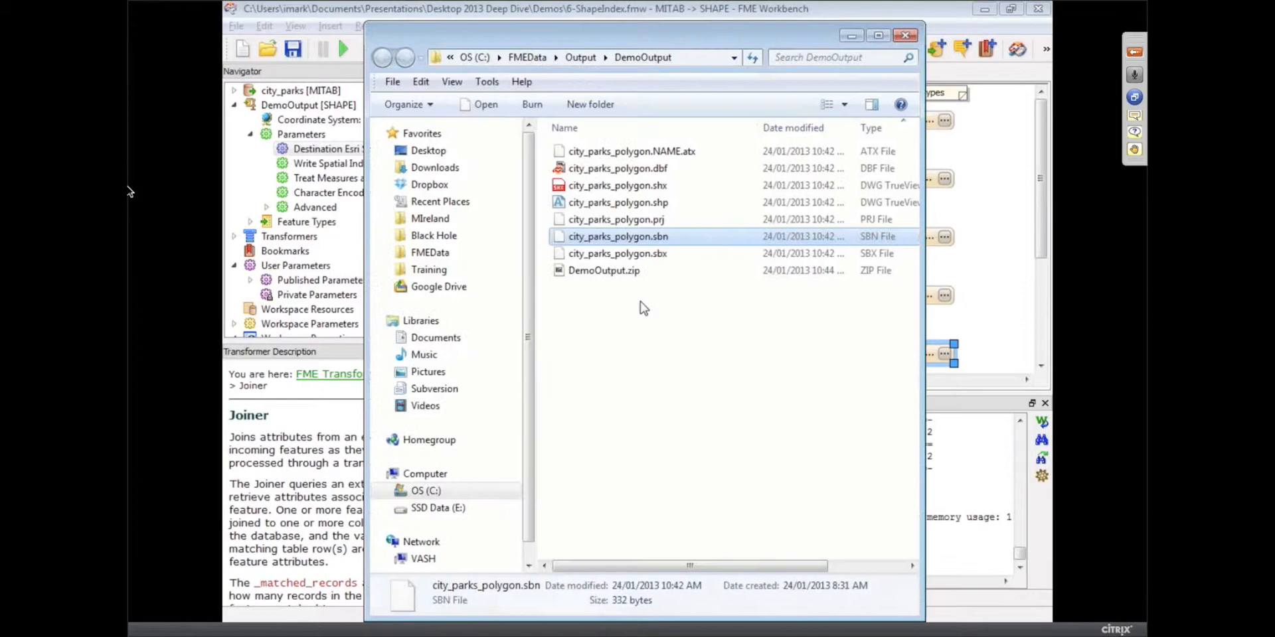
pyautogui.doubleClick(603, 270)
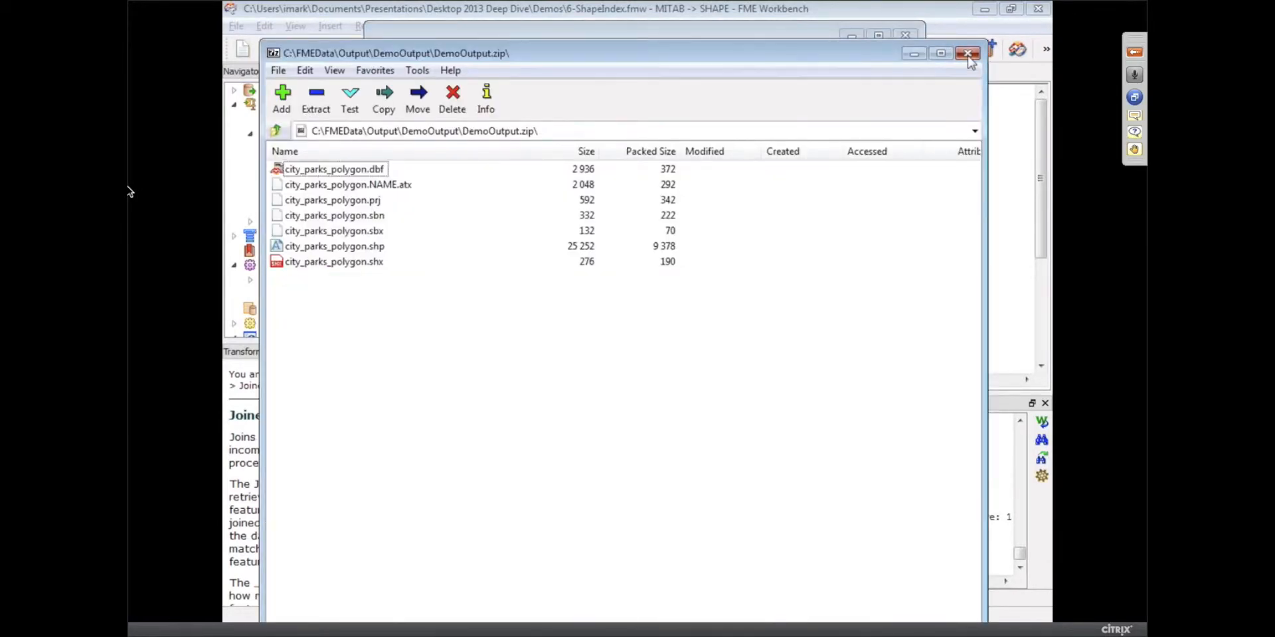
pyautogui.click(967, 53)
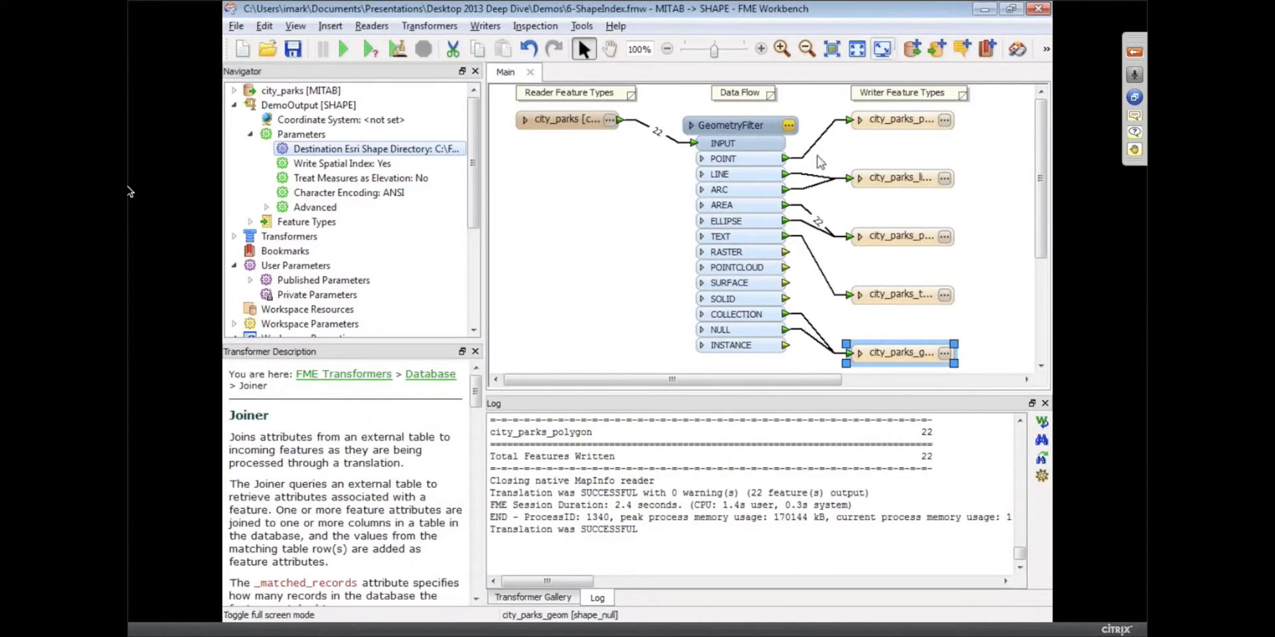